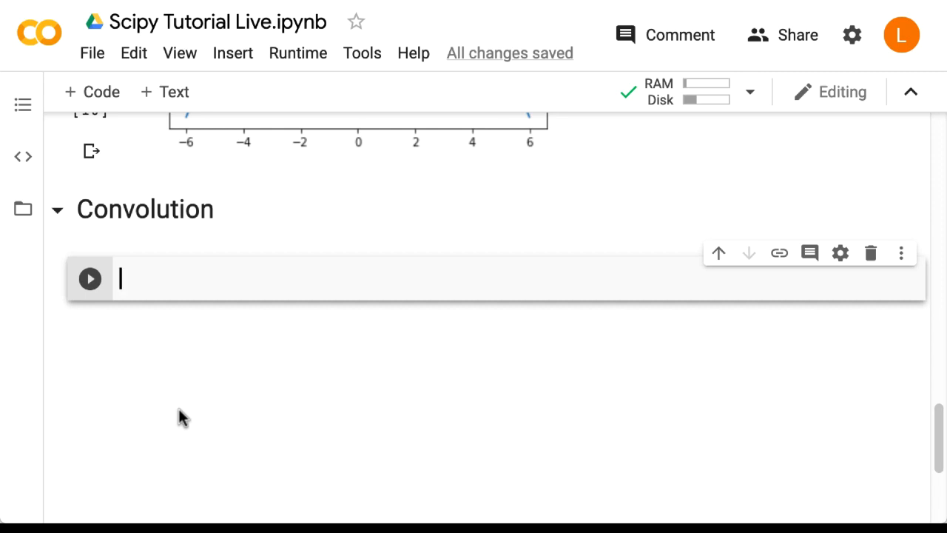
- Run 'from PIL import Image' and the wget cell downloading lena.png
type("fro")
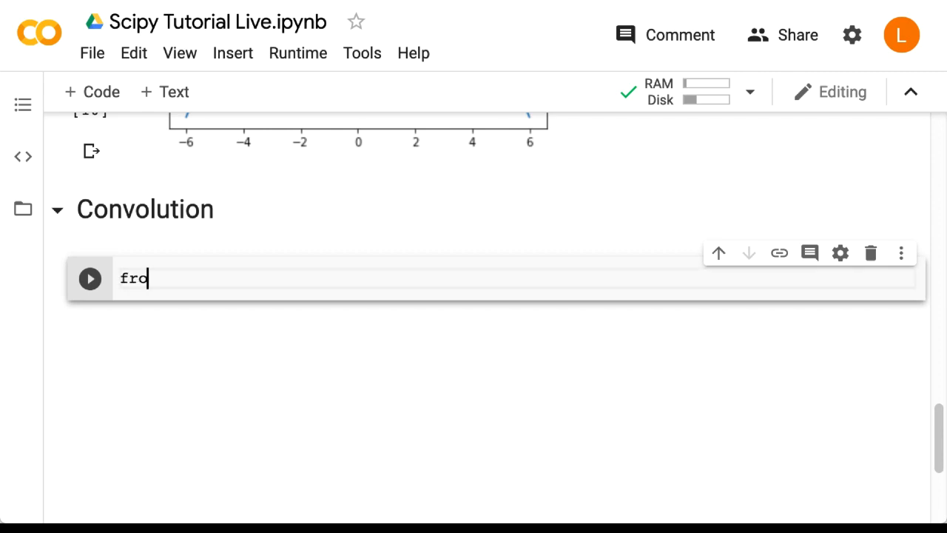
type("m PIL import Image")
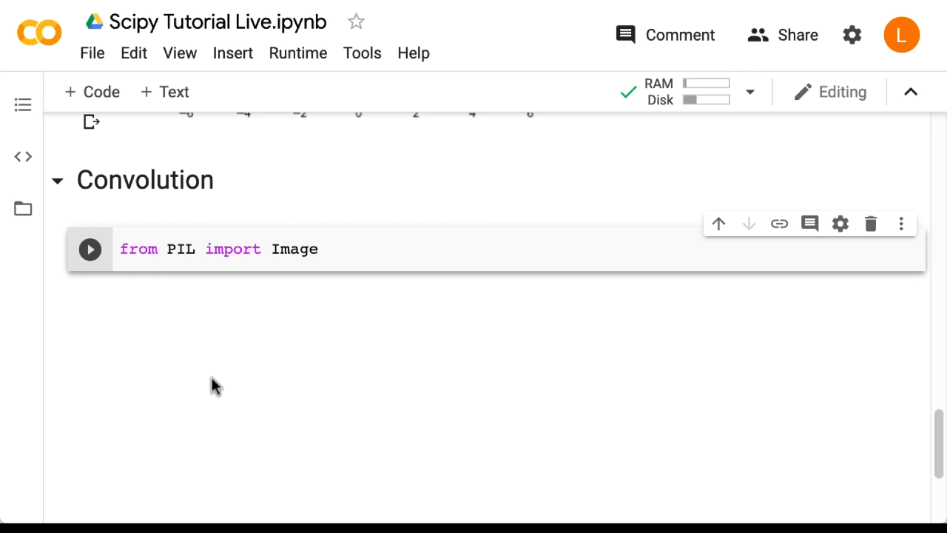
mouse_move(166, 355)
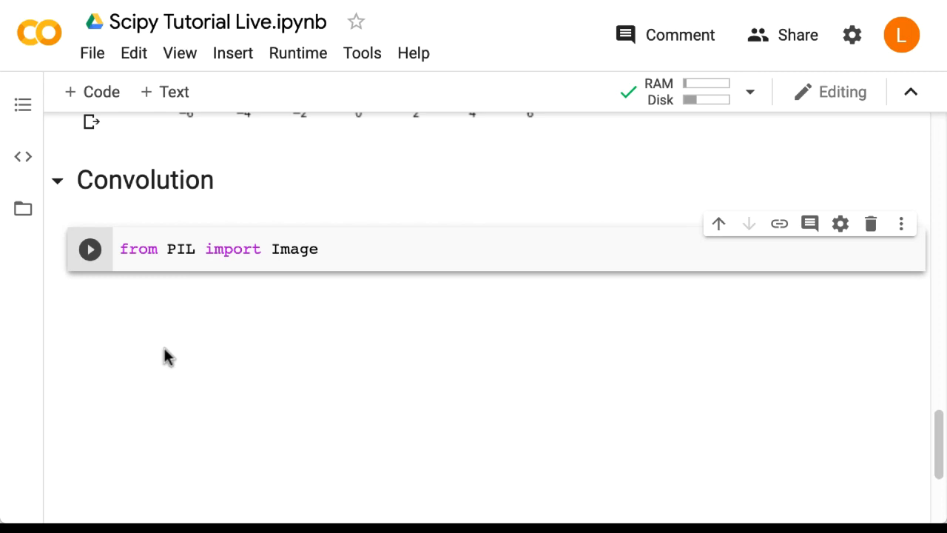
left_click(90, 250)
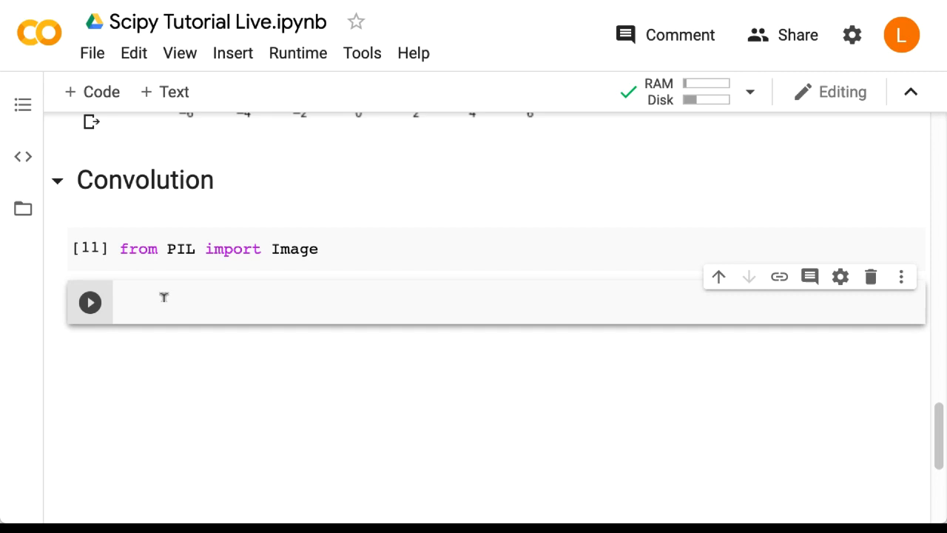
left_click(89, 302)
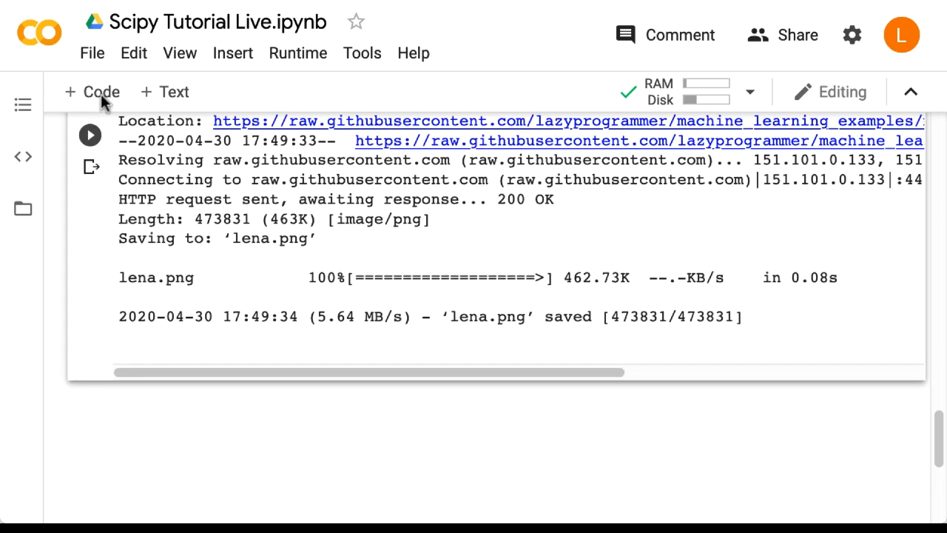
- Add a cell running im = Image.open('lena.png')
left_click(92, 92)
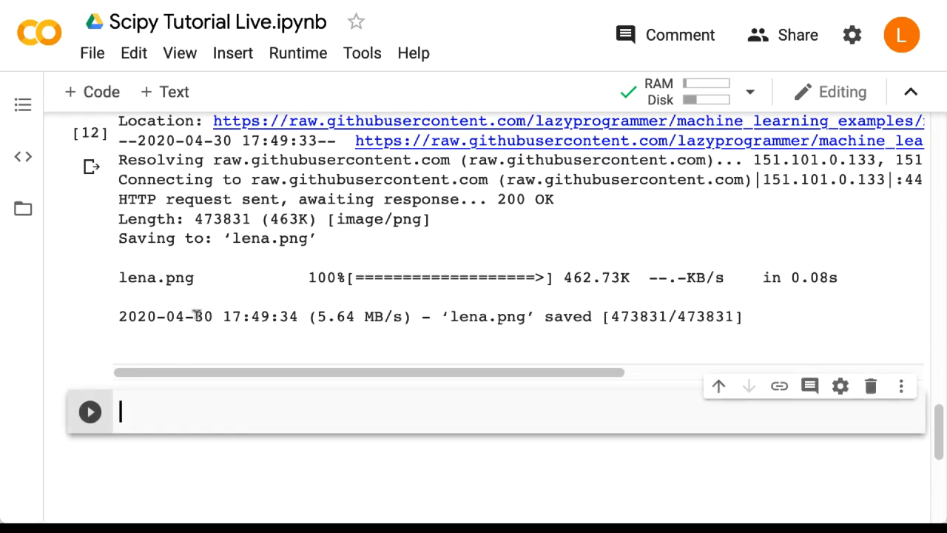
type("i")
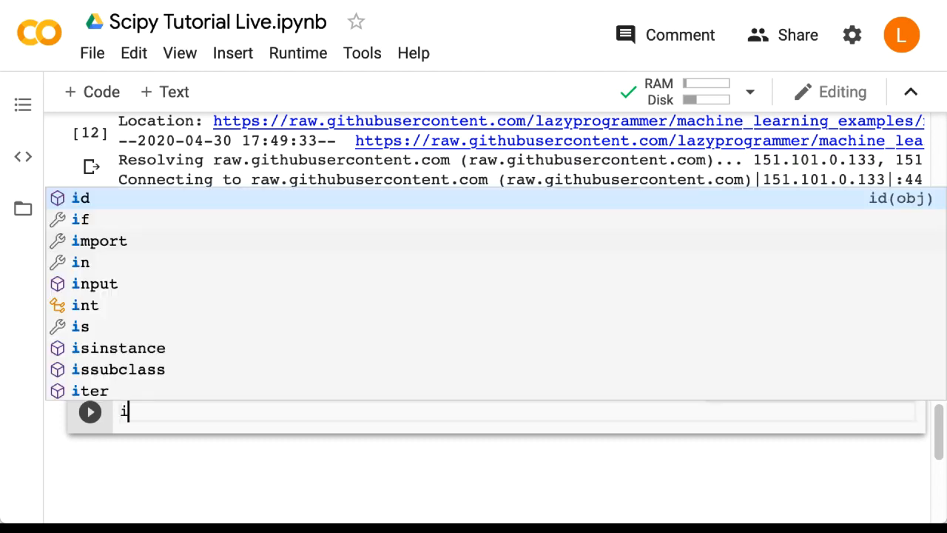
type("m = Image.ope")
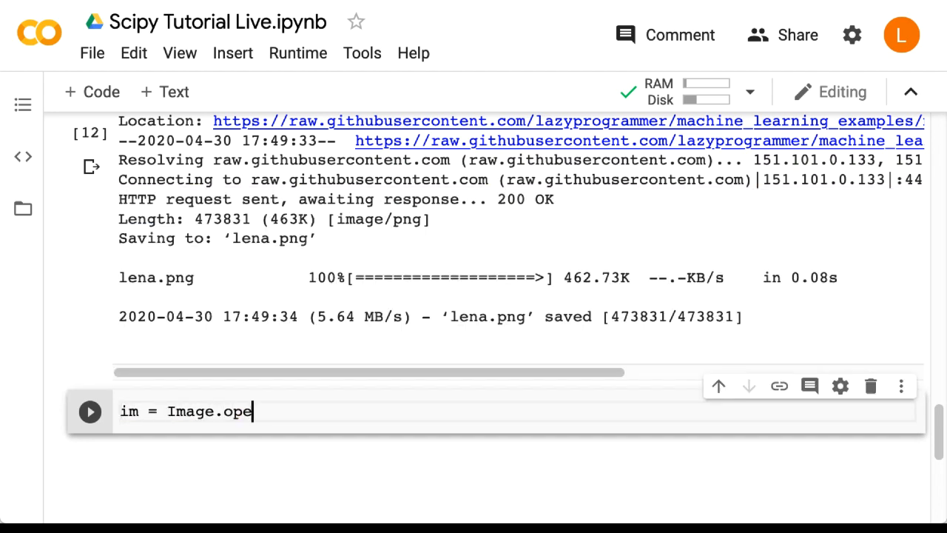
type("n('lena.pn")
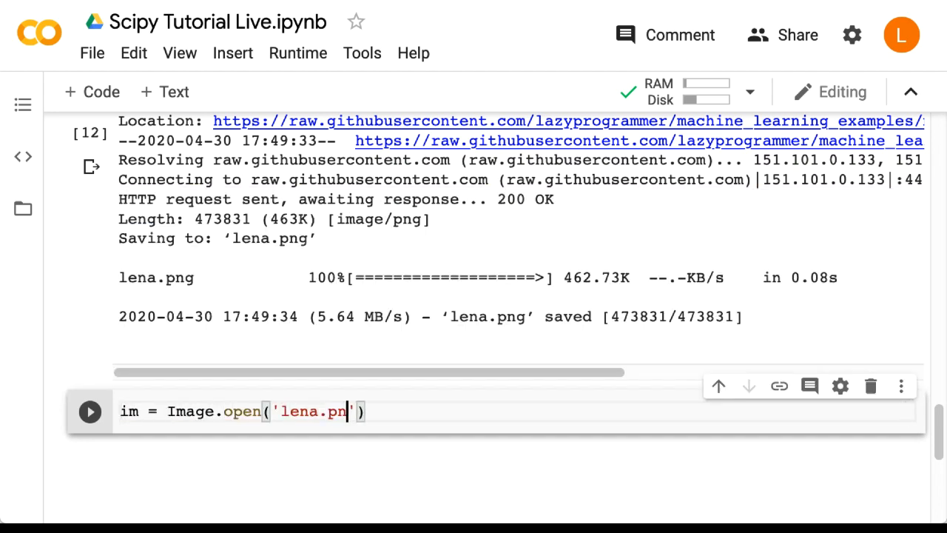
left_click(90, 411)
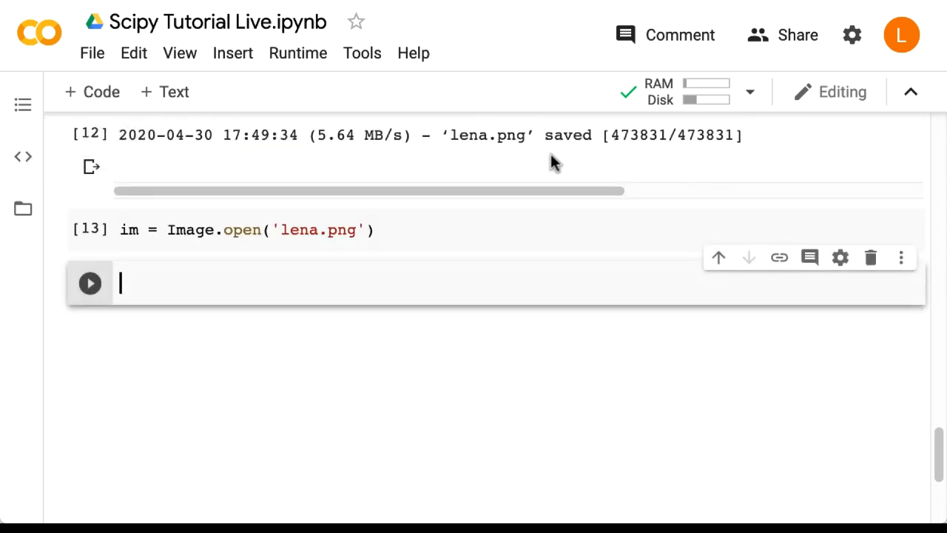
- Run gray = np.mean(im, axis=2), then enter x = np.linspace(-6, 6, 50) in a new cell
type("gray")
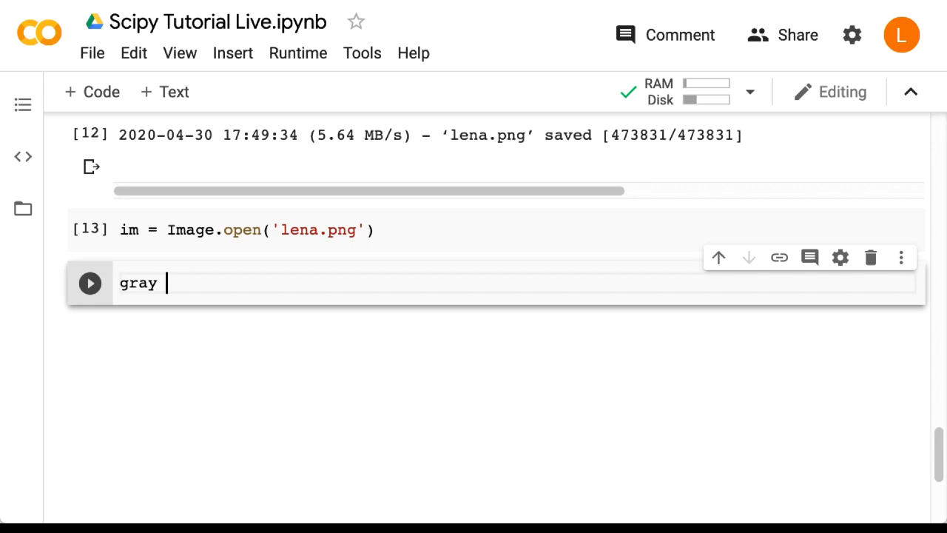
type("= np.mean(im, axis=2")
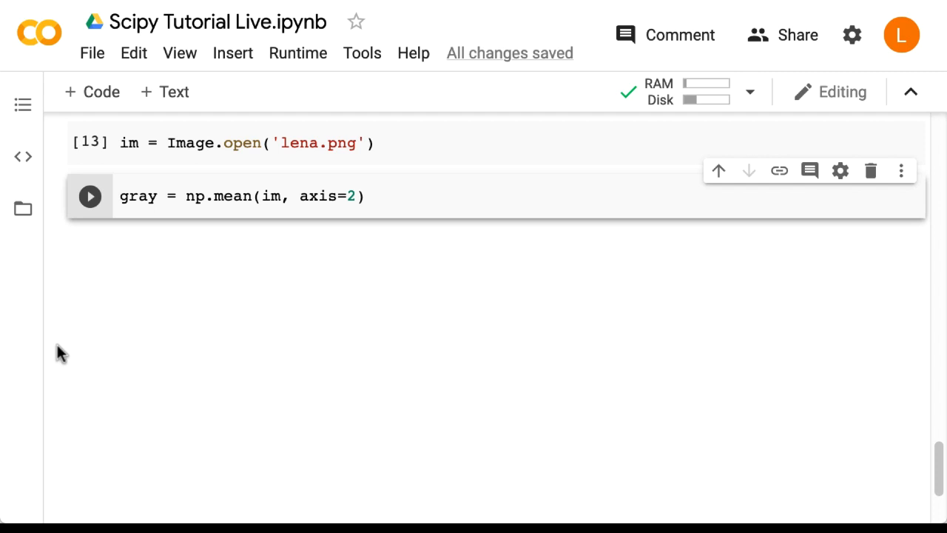
mouse_move(141, 340)
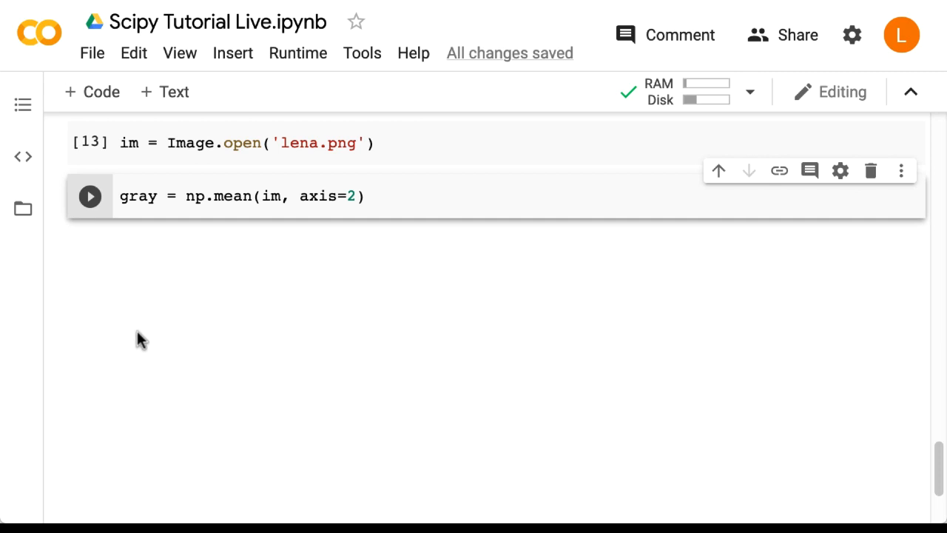
key("shift+enter")
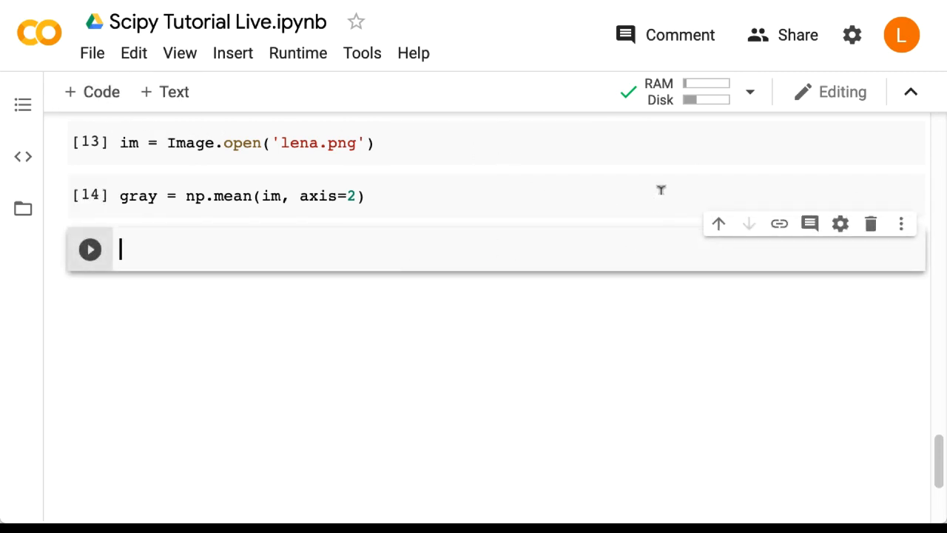
type("x")
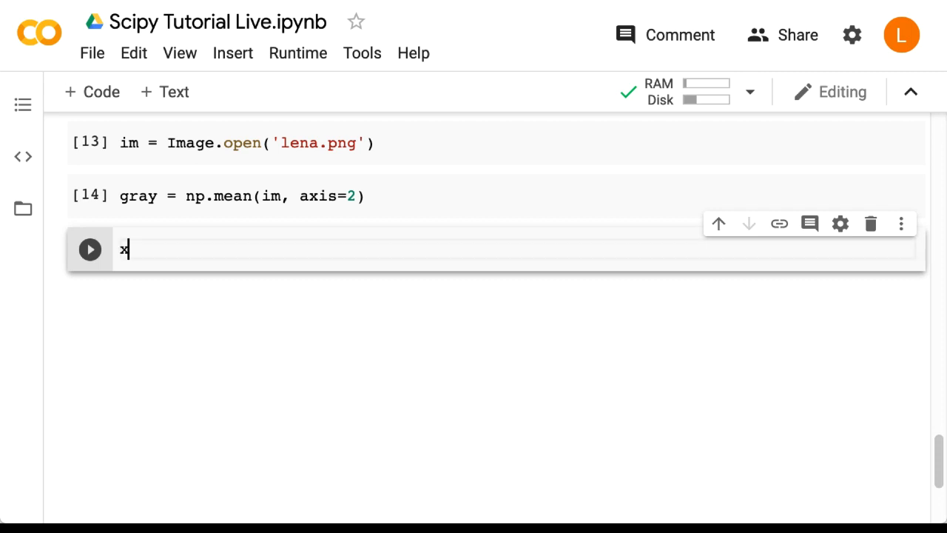
type("= np.linspace(-6, 6, 50")
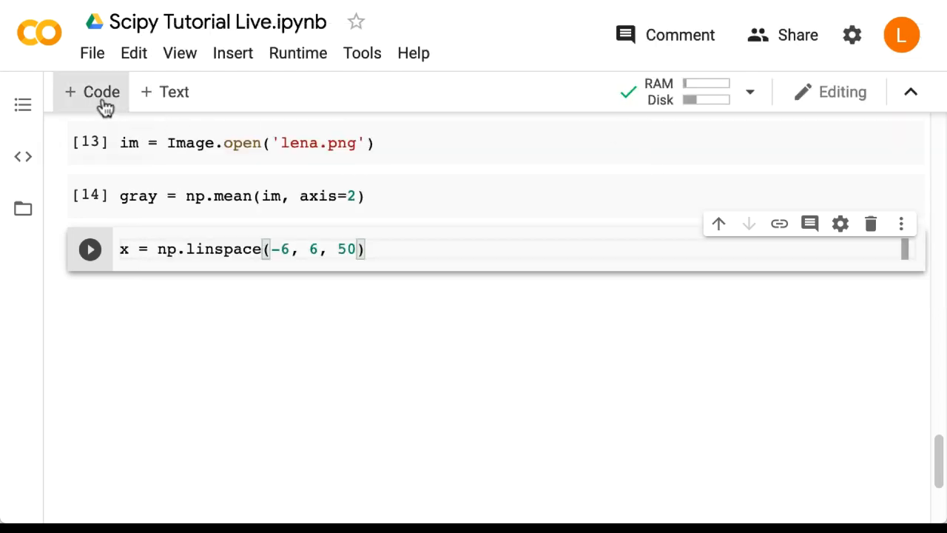
- Compute fx = norm.pdf(x) and the 2D filter filt = np.outer(fx, fx)
left_click(91, 91)
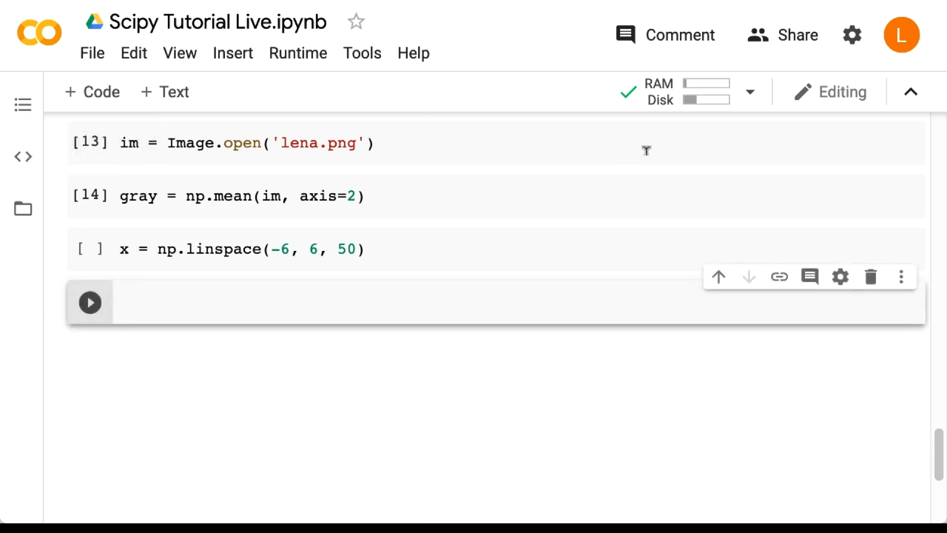
type("fx =")
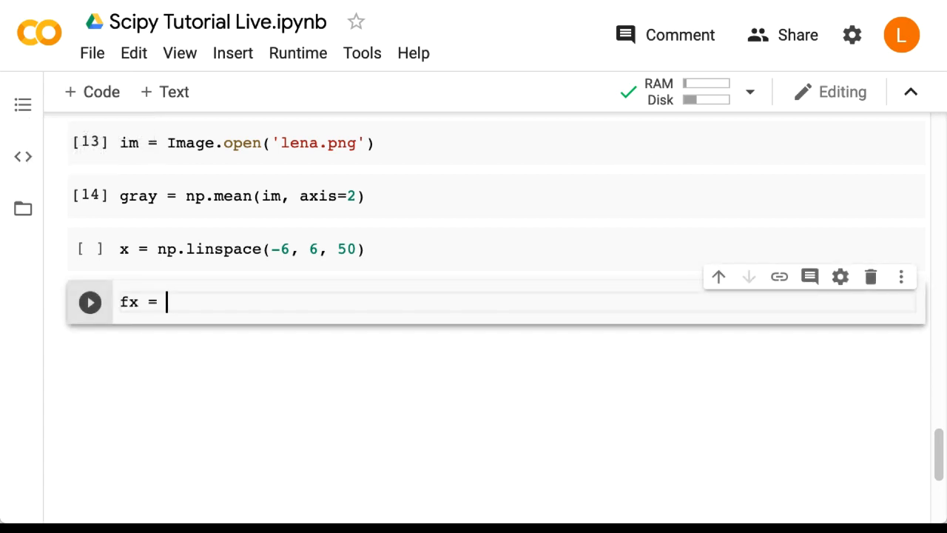
type("norm.pdf")
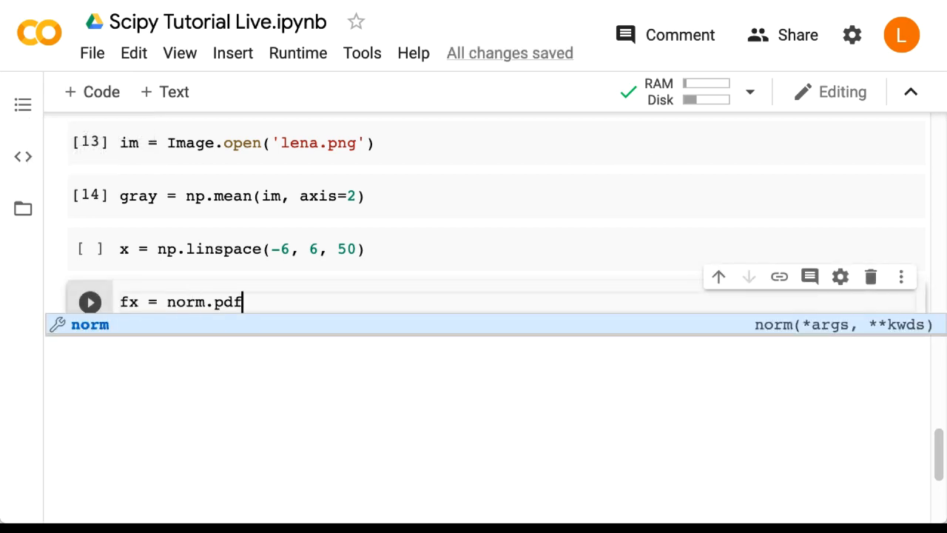
type("(x, loc=0, scale=1")
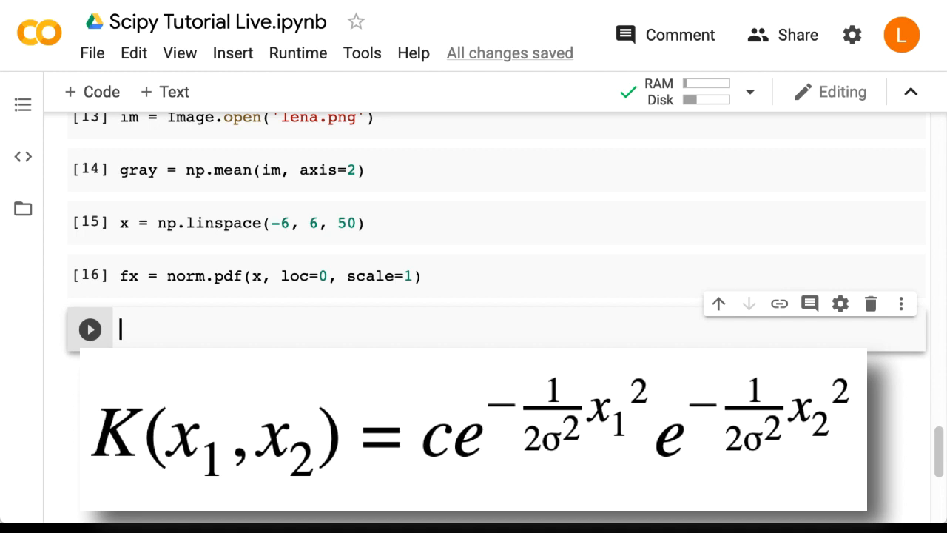
key("ctrl+s")
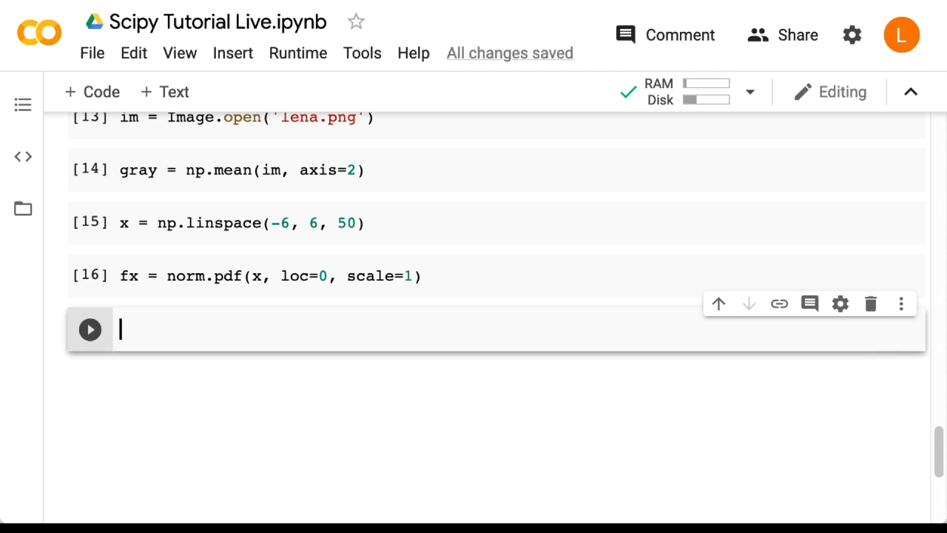
type("filt = np.outer(fx, fx)")
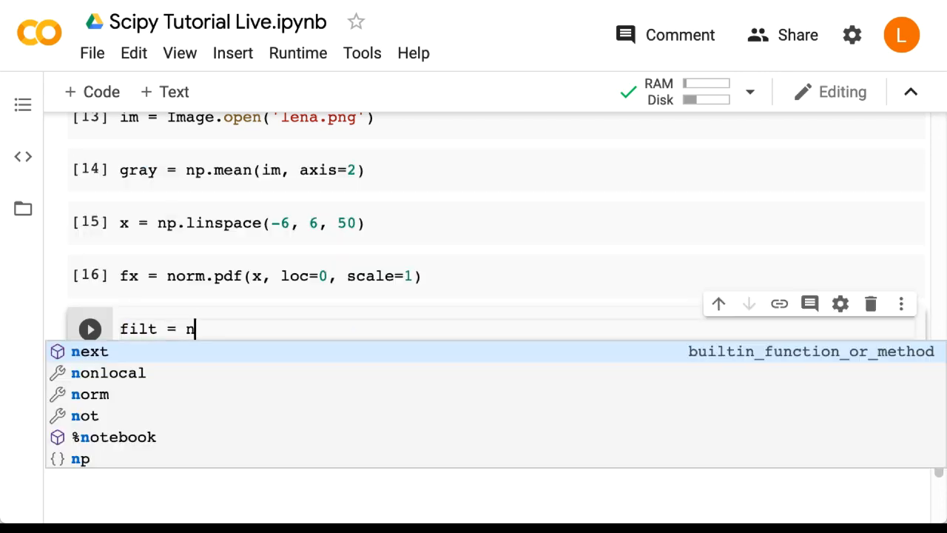
type("p.outer(fx, fx")
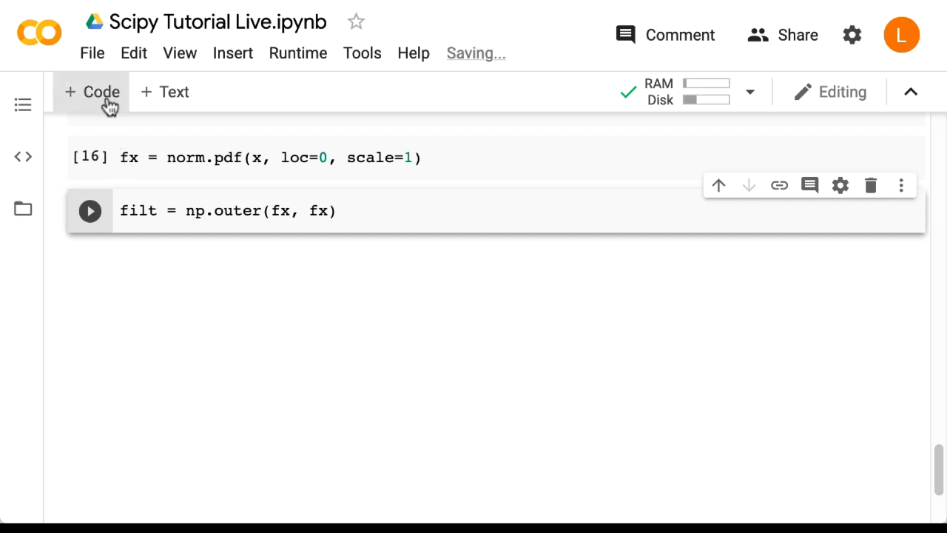
- Add and run a cell with plt.imshow(filt, cmap='gray') showing the filter
left_click(92, 92)
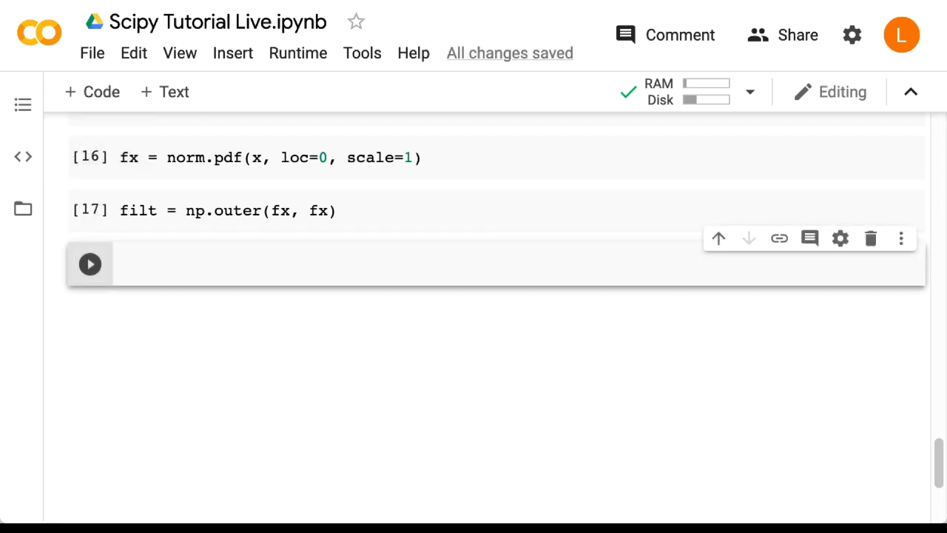
type("plt.imshow")
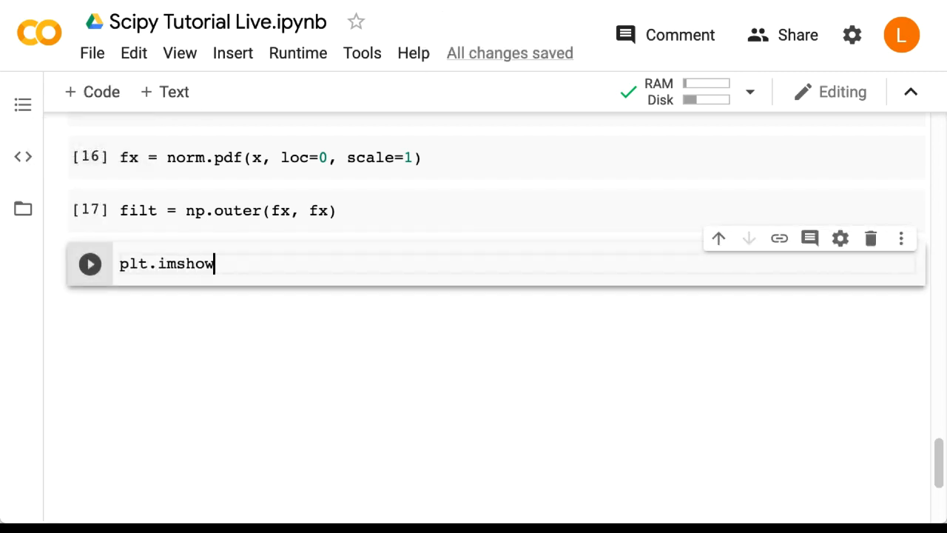
type("(filt, cmap='gray');")
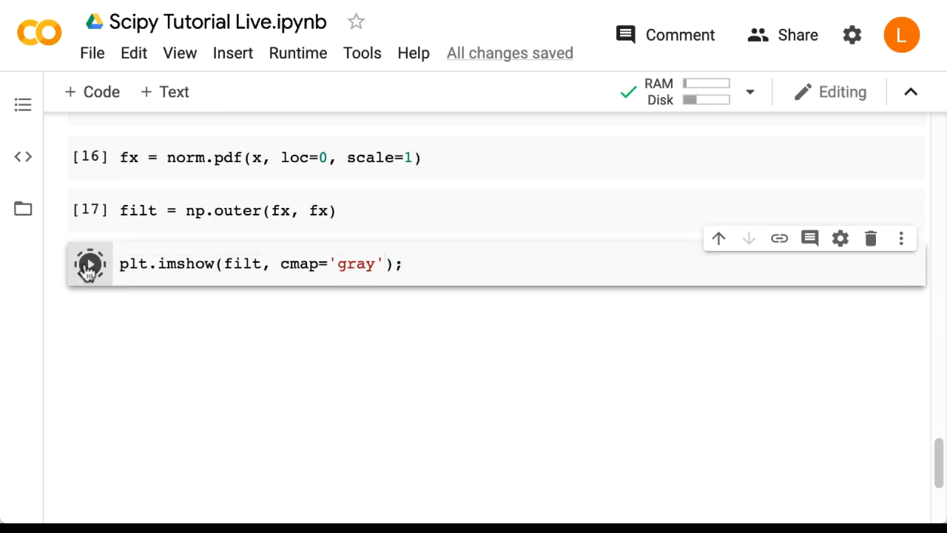
left_click(89, 264)
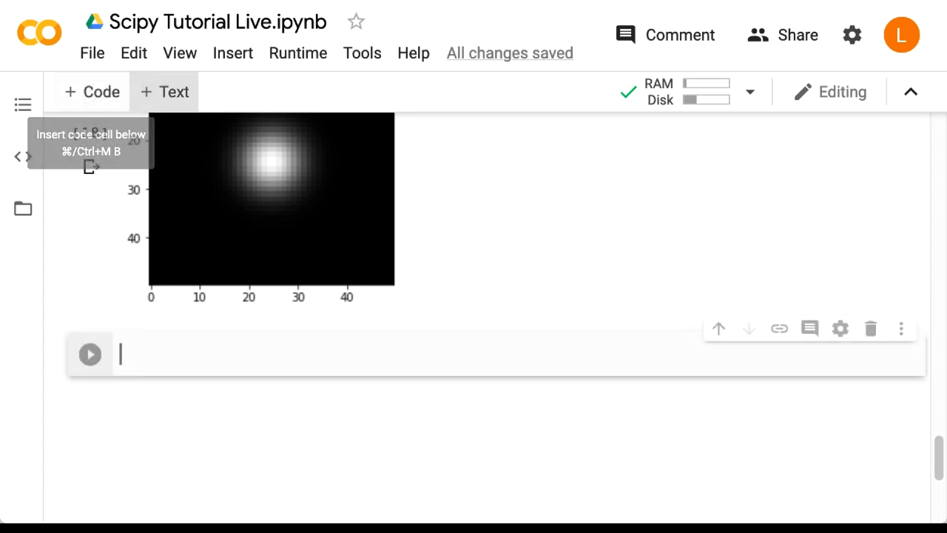
- Enter 'from scipy.signal import convolve2d' and out = convolve2d(gray, filt)
type("from scipy")
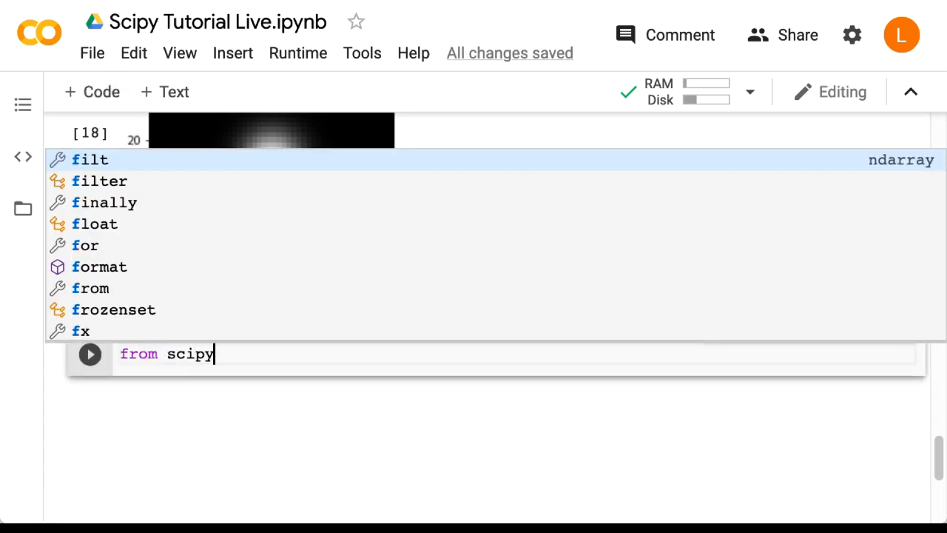
type(".signal import convolve2d")
type("out")
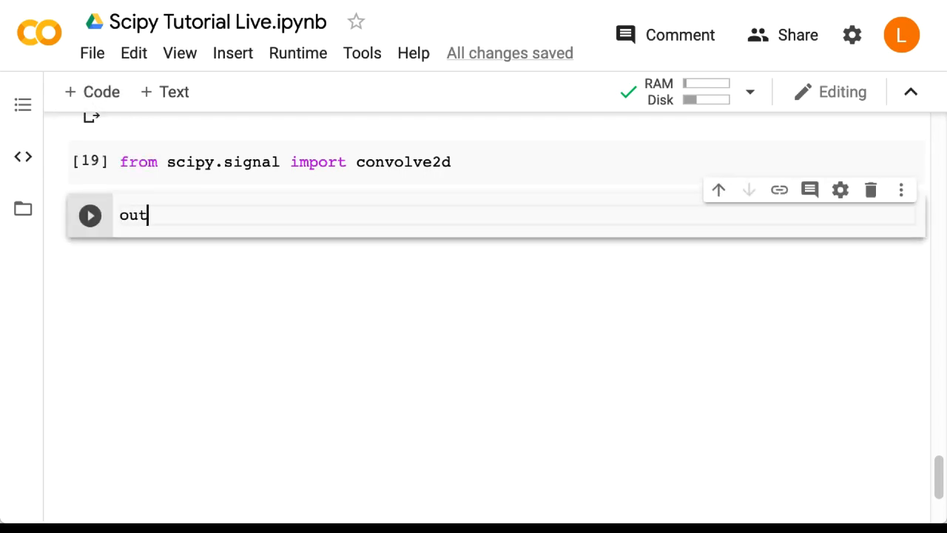
type("= convolve2d(gray, filt")
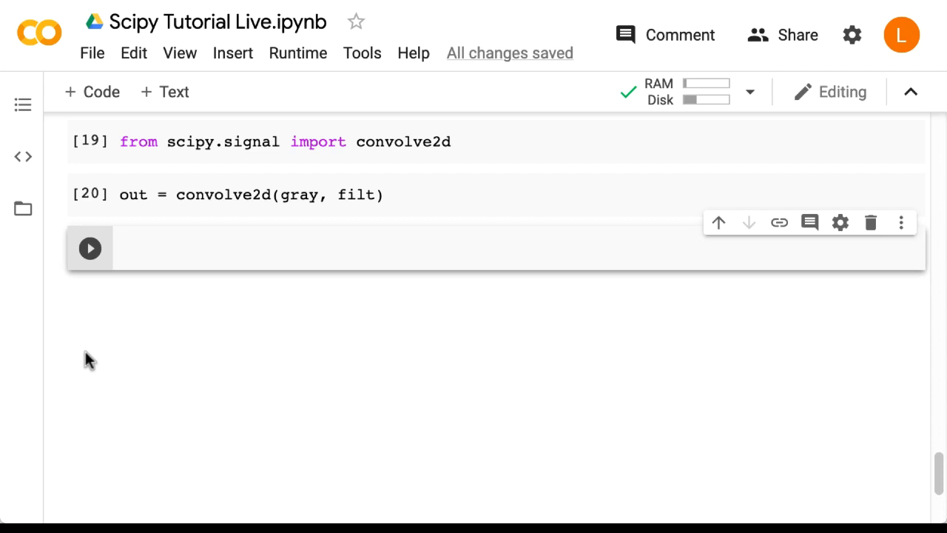
- Write plt.subplot(1,2,1) and plt.imshow(gray, cmap='gray') for the original image
type("plt.s")
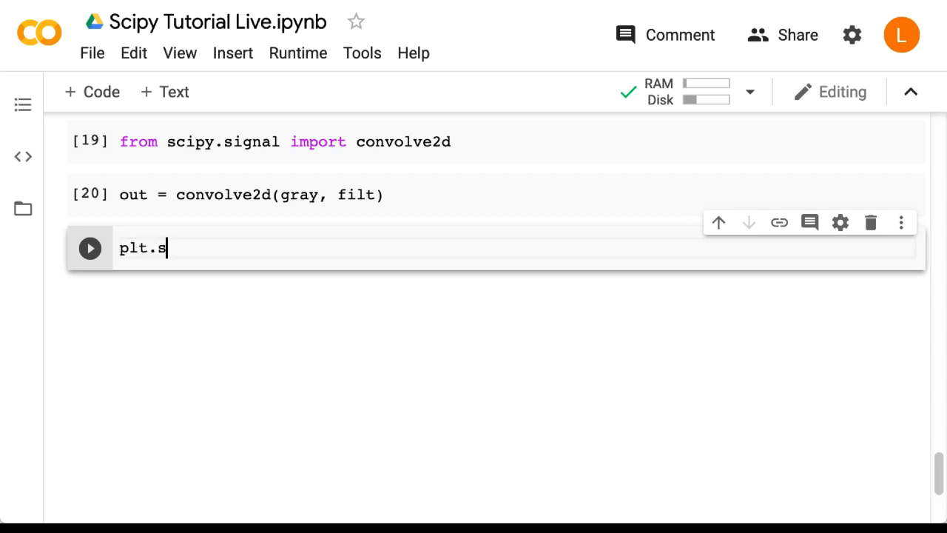
type("ubplot(1,2,1")
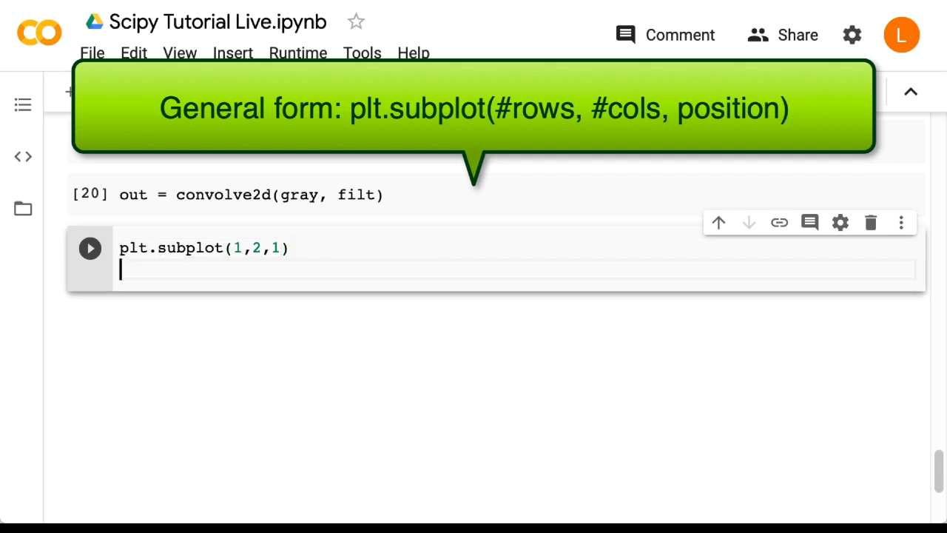
type("plt.imshow")
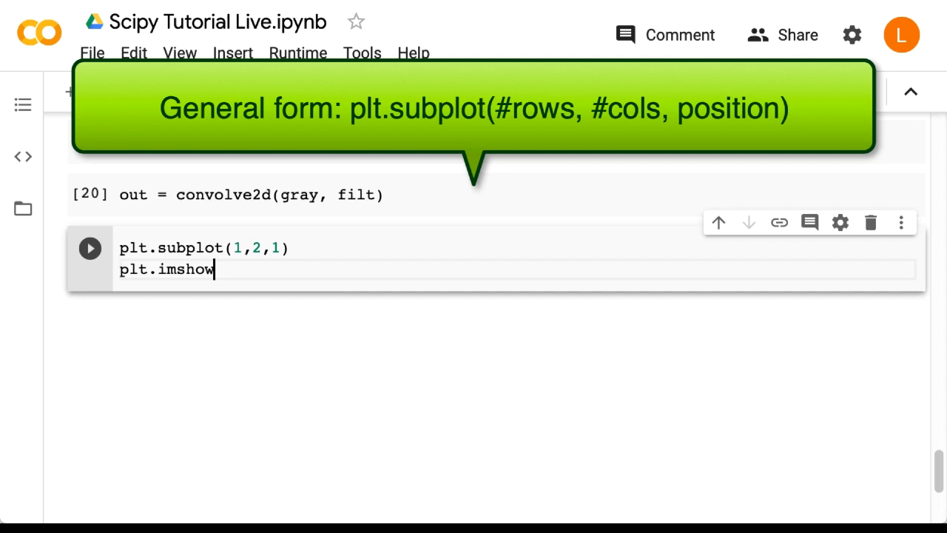
type("(gray, cmap)")
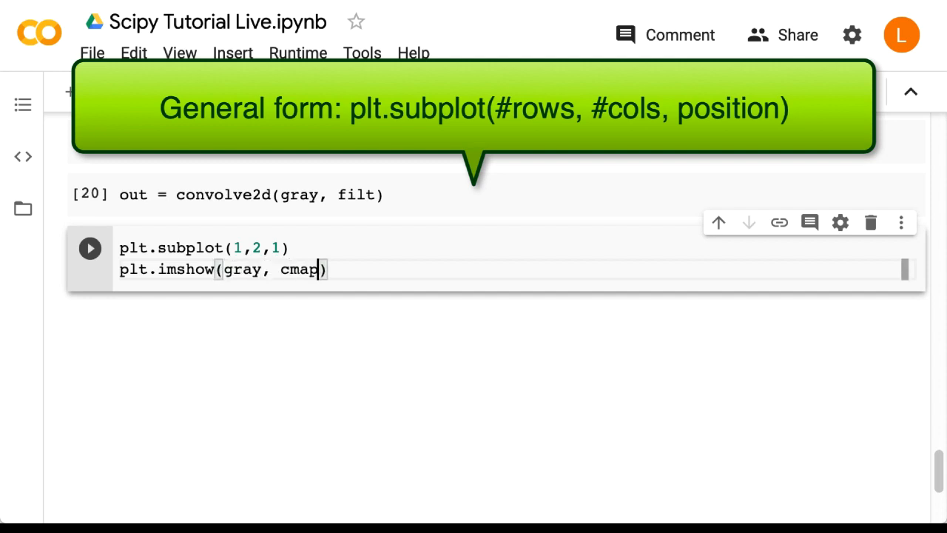
type("='gray'")
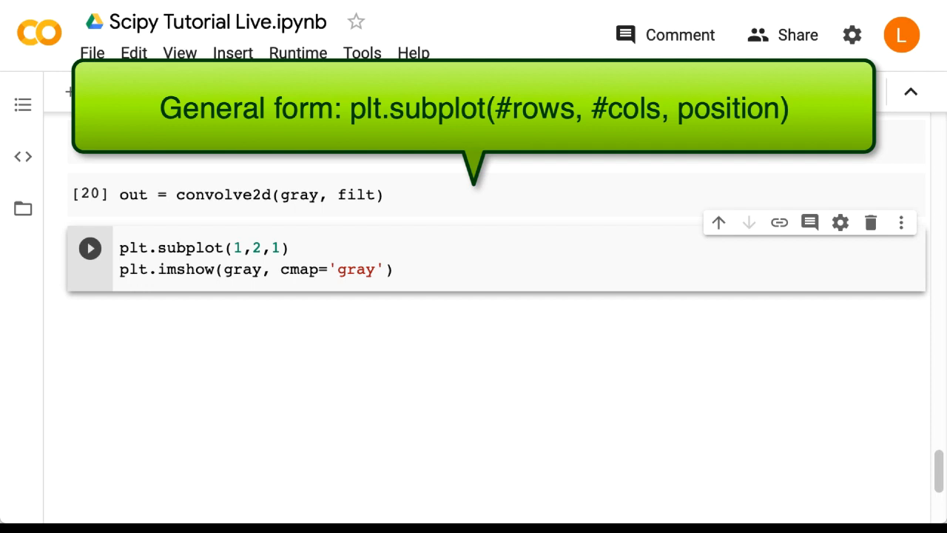
key("Return")
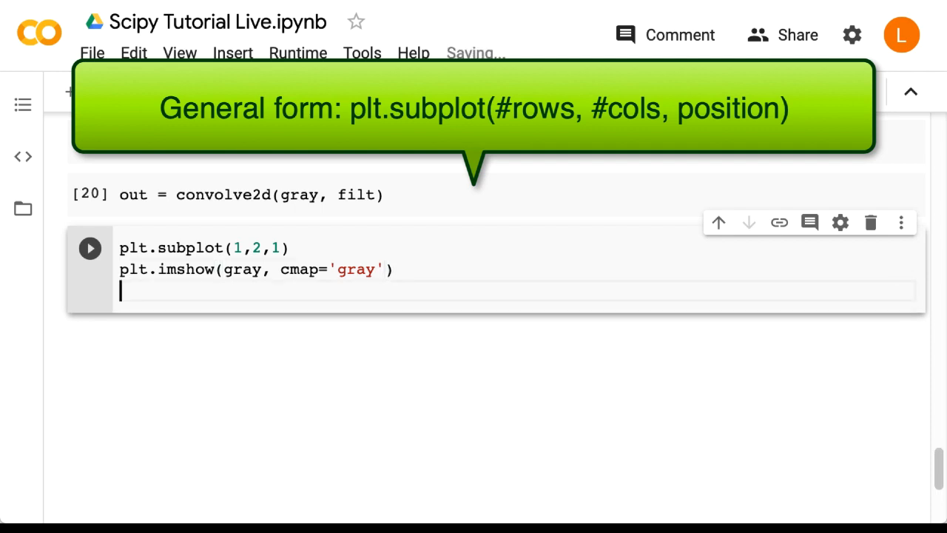
- Add plt.subplot(1,2,2) with plt.imshow(out, cmap='gray'), run it, and view the plots
type("plt.subplot")
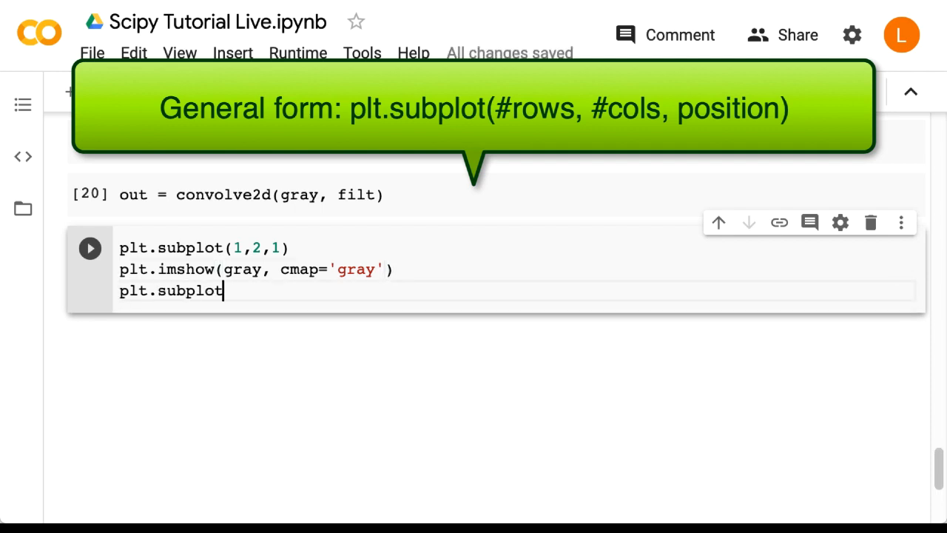
type("(1,2,2)")
type("plt.ims")
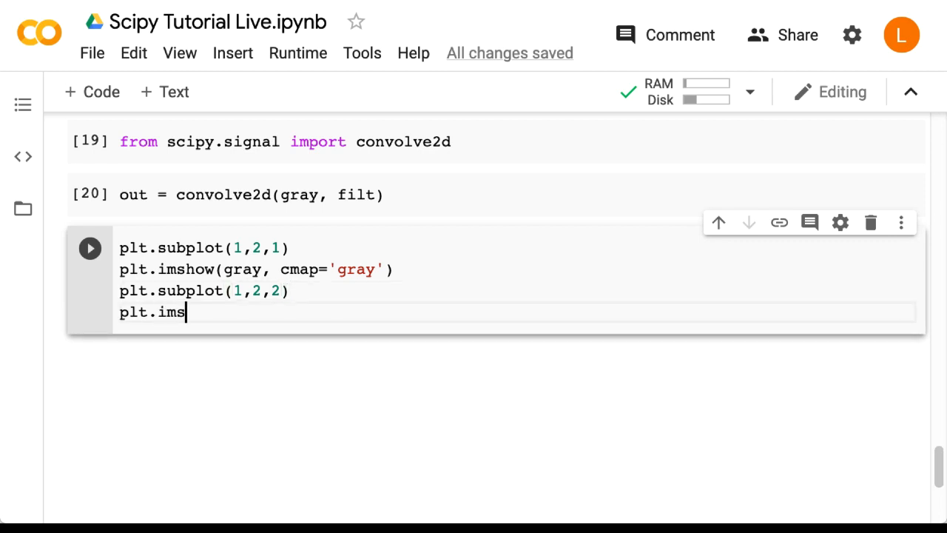
type("how(out, cm")
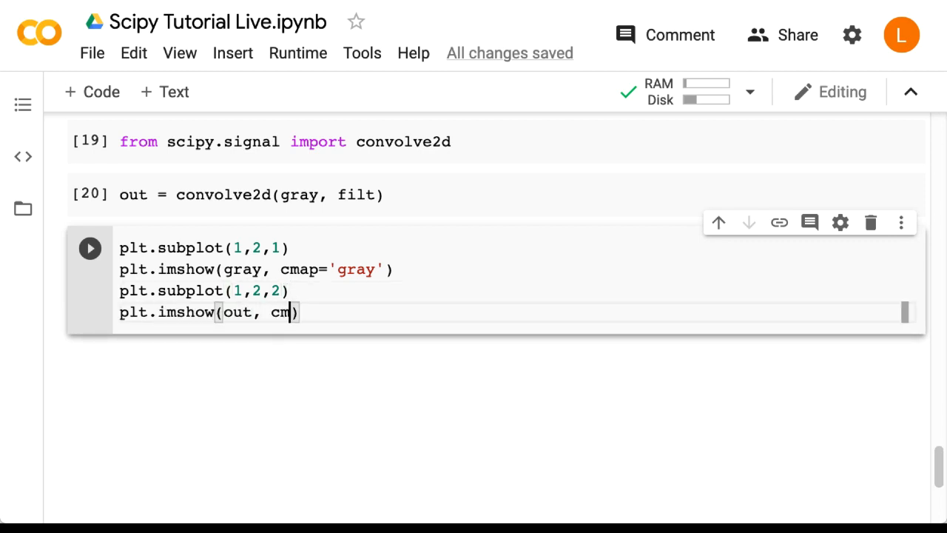
type("ap='gray');")
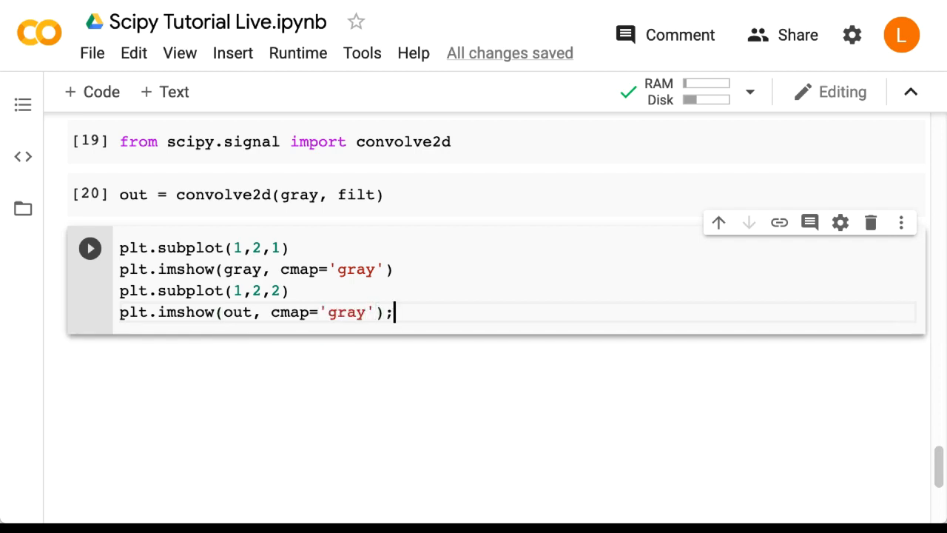
left_click(90, 248)
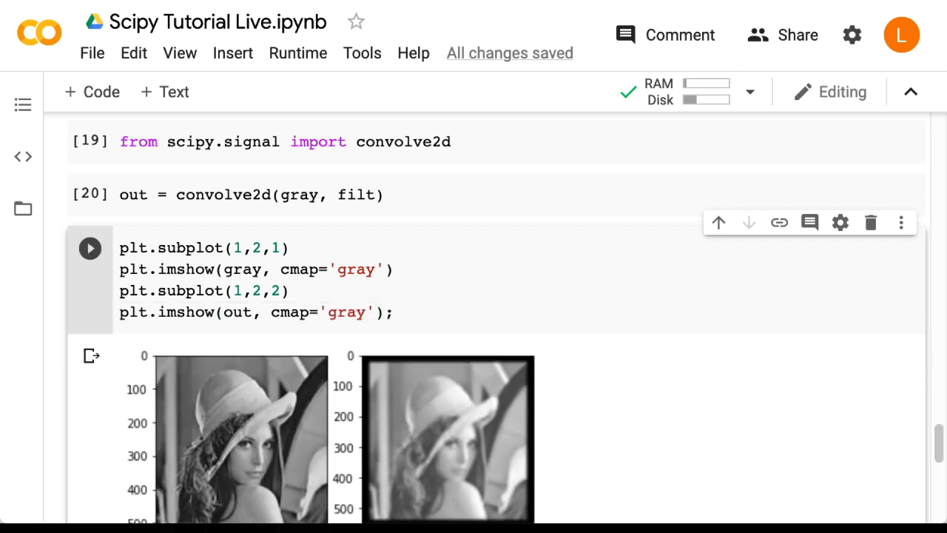
scroll("down", 3)
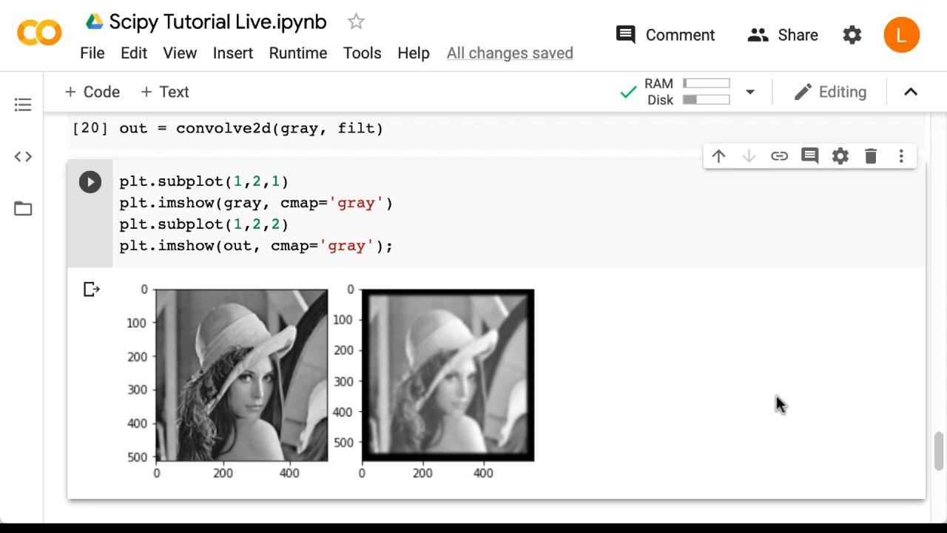